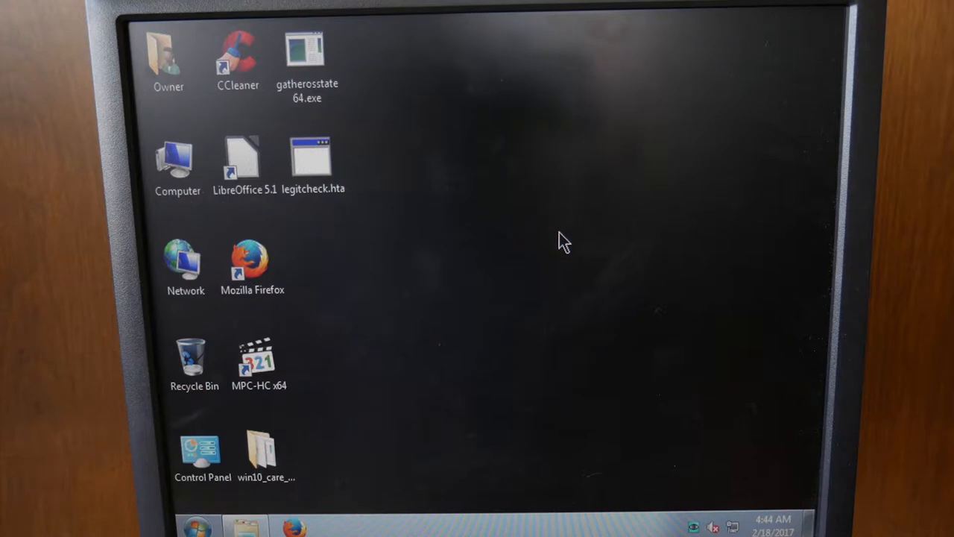
mouse_move(321, 164)
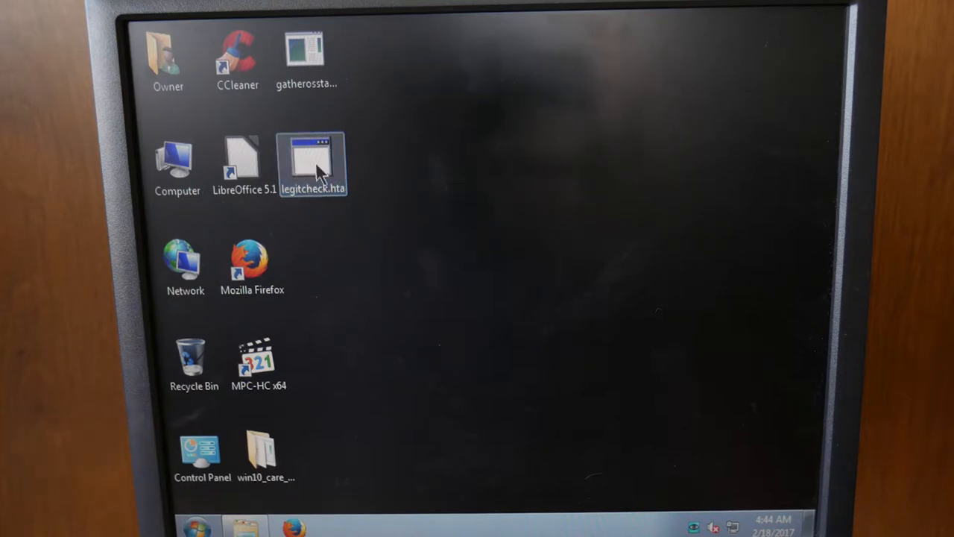
Run gatherosstate64.exe so GenuineTicket.xml is generated on the Windows 7 desktop, then select it
double_click(313, 156)
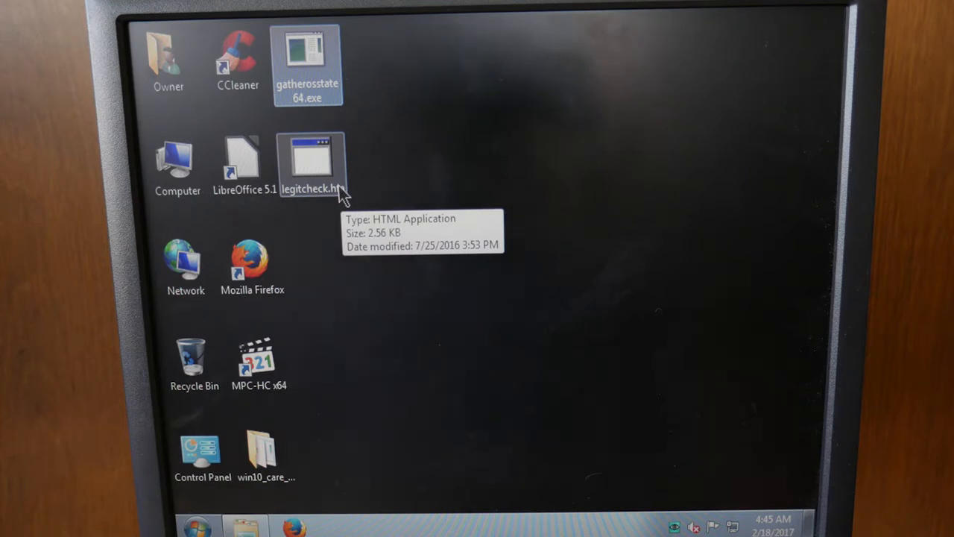
click(304, 53)
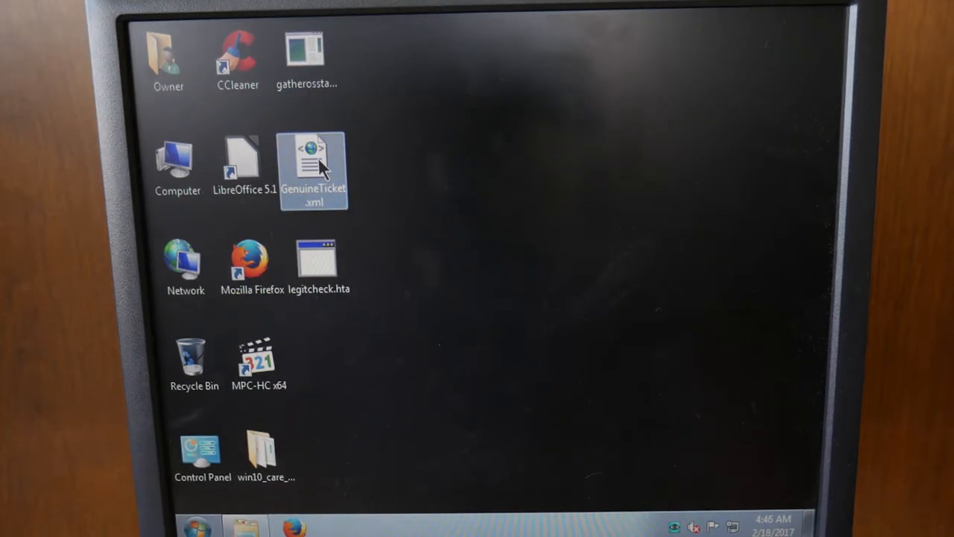
click(197, 531)
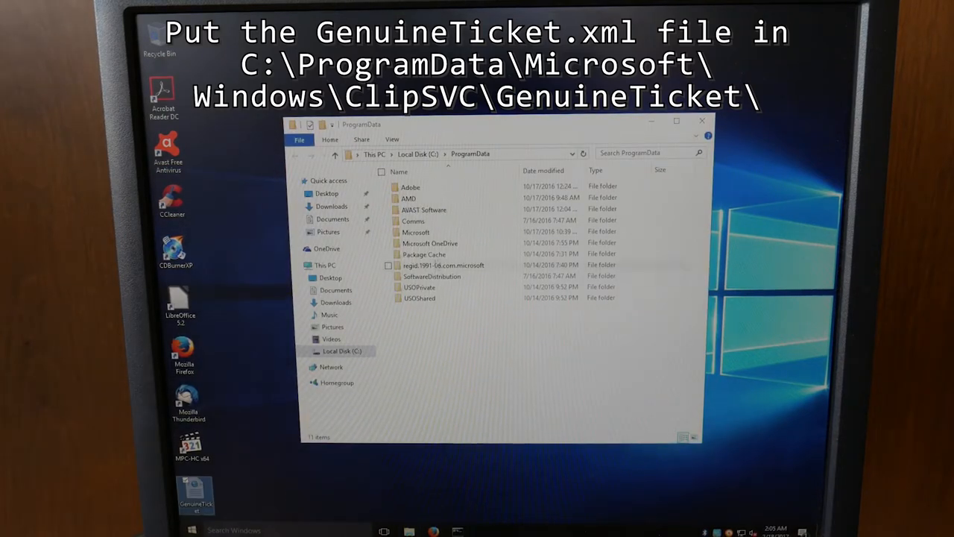
Browse into the next ProgramData subfolder toward ClipSVC\GenuineTicket
double_click(416, 233)
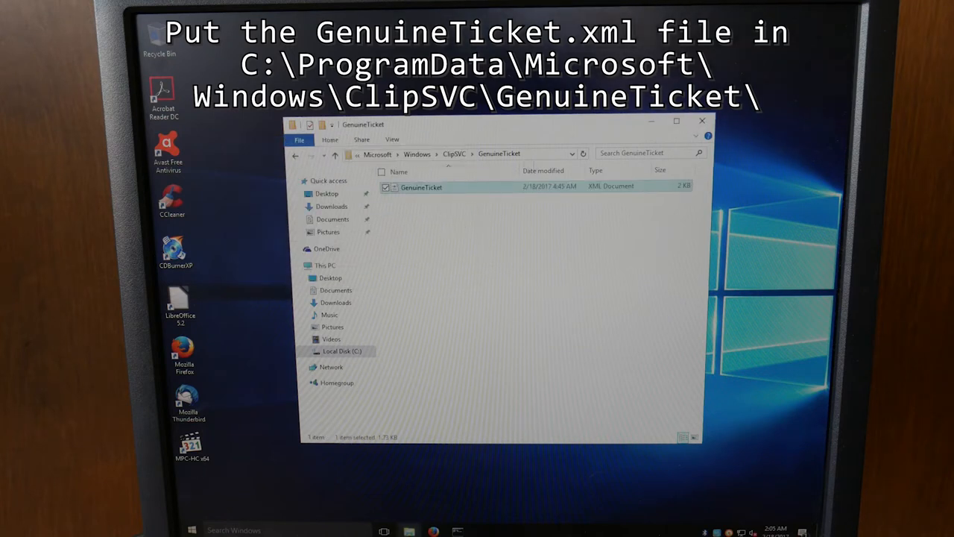
Restart the Windows 10 computer from the Start menu power options
click(462, 153)
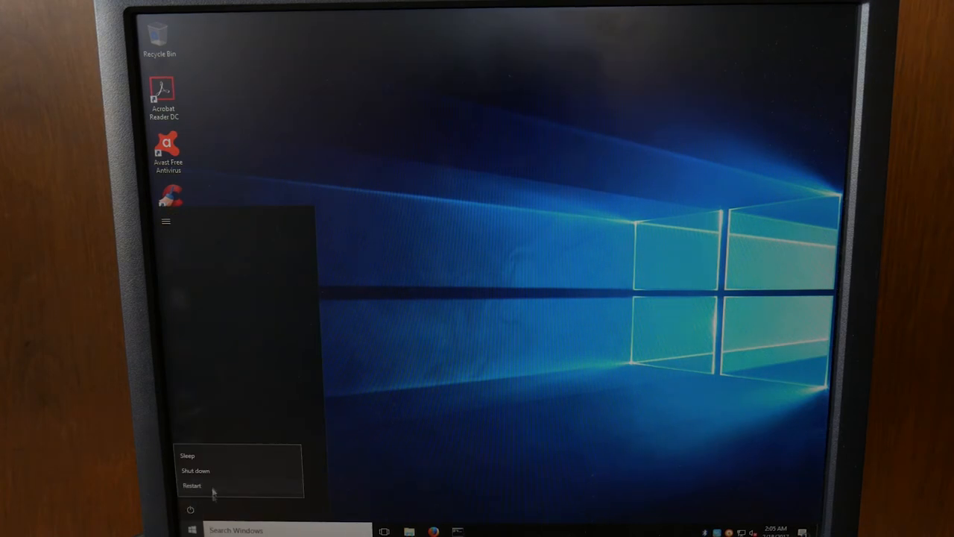
click(188, 486)
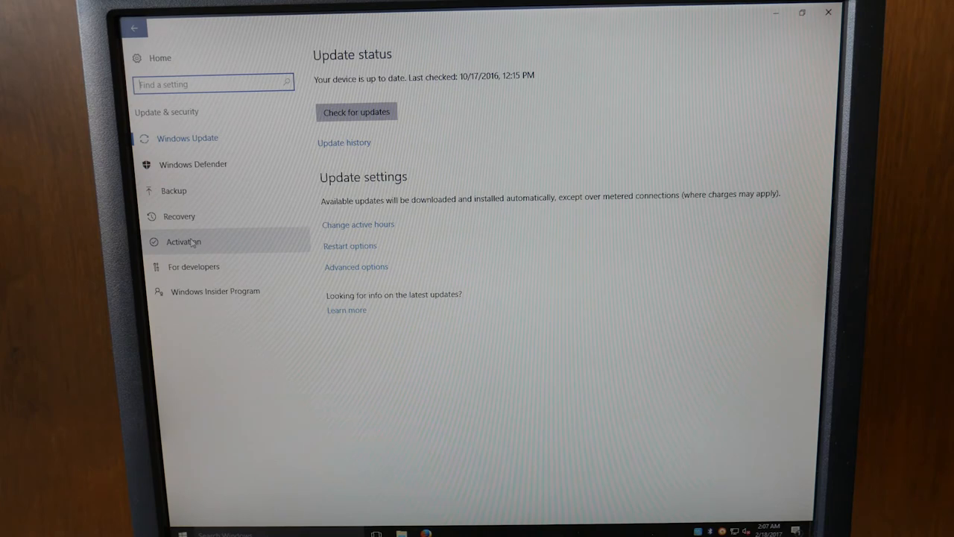
Show the Activation page reporting Windows 10 Home activated with a digital license
click(184, 242)
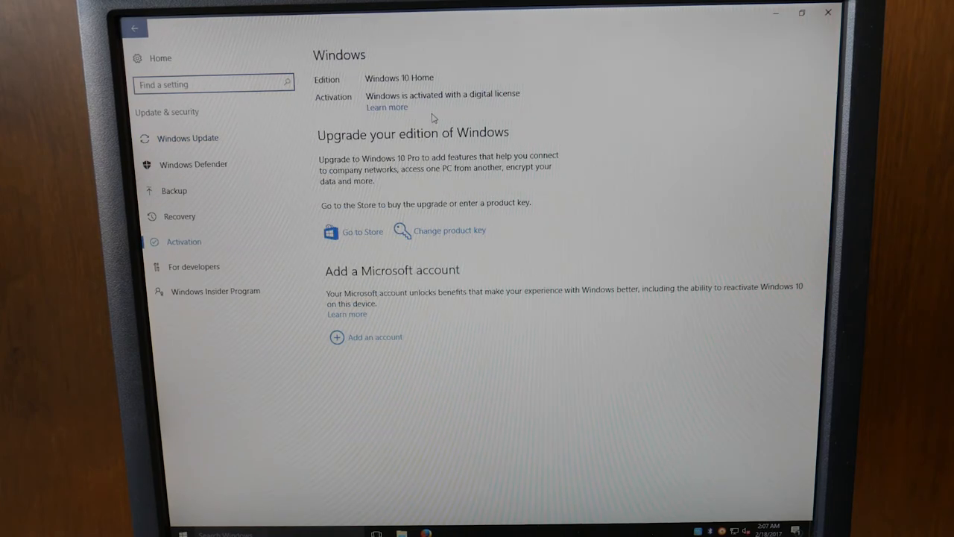